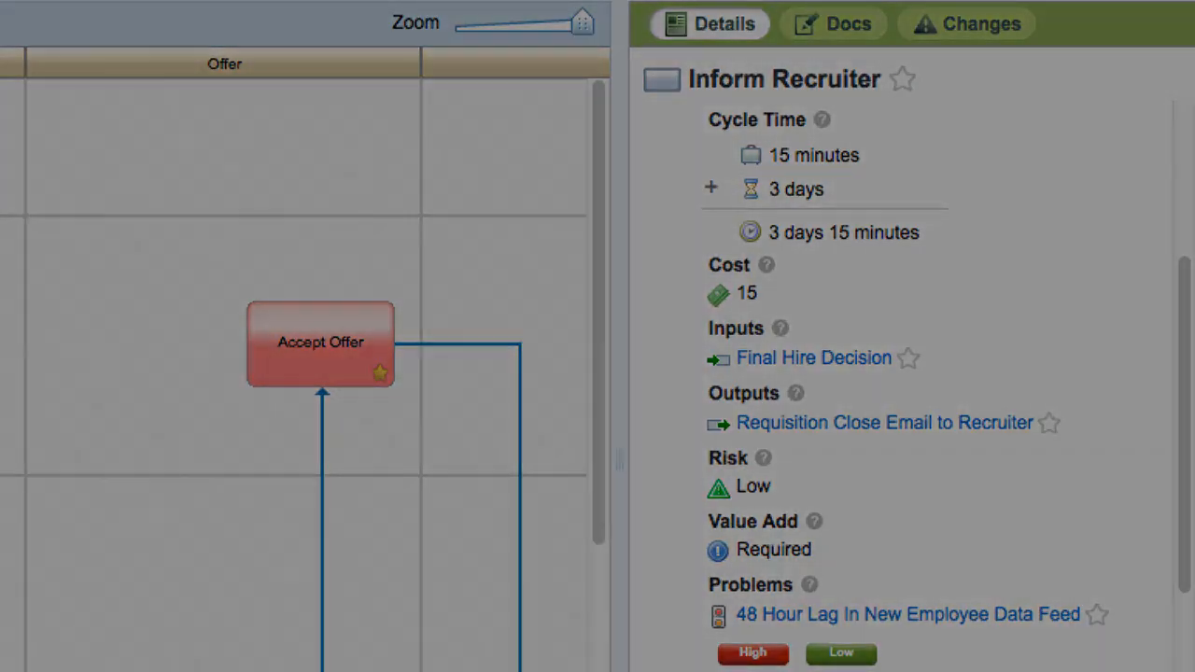
Step: Preview Accept Offer's details, then view its full Details dialog from the context menu
{"action": "double_click", "coordinate": [321, 342]}
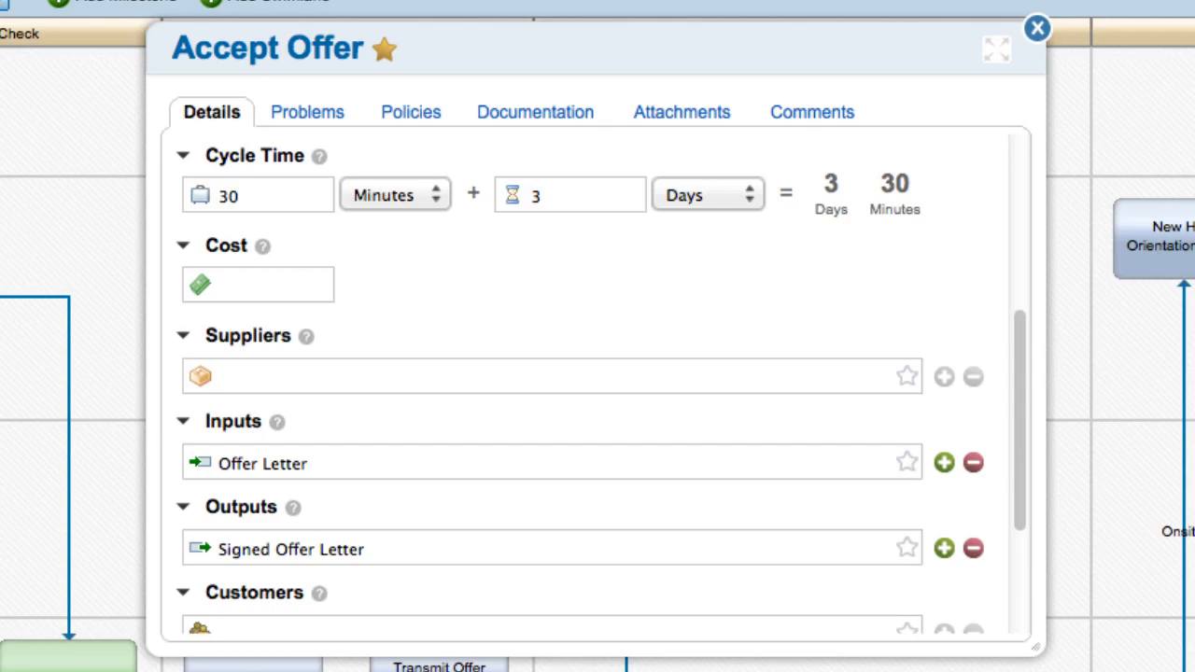
{"action": "left_click", "coordinate": [1036, 28]}
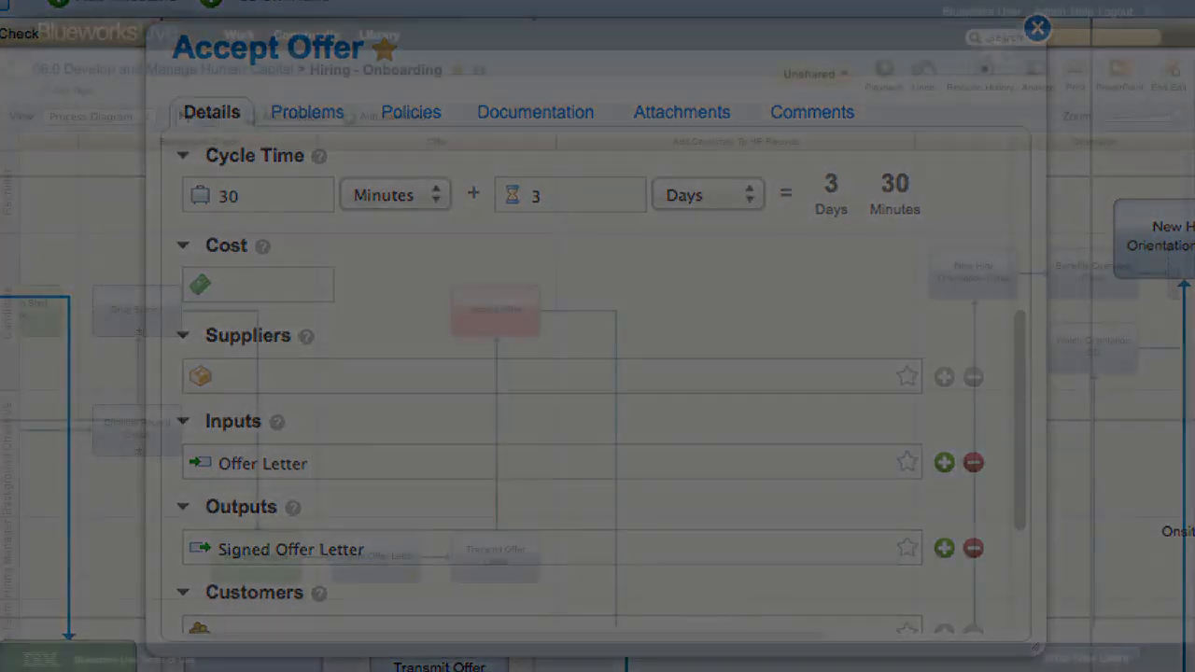
{"action": "right_click", "coordinate": [495, 309]}
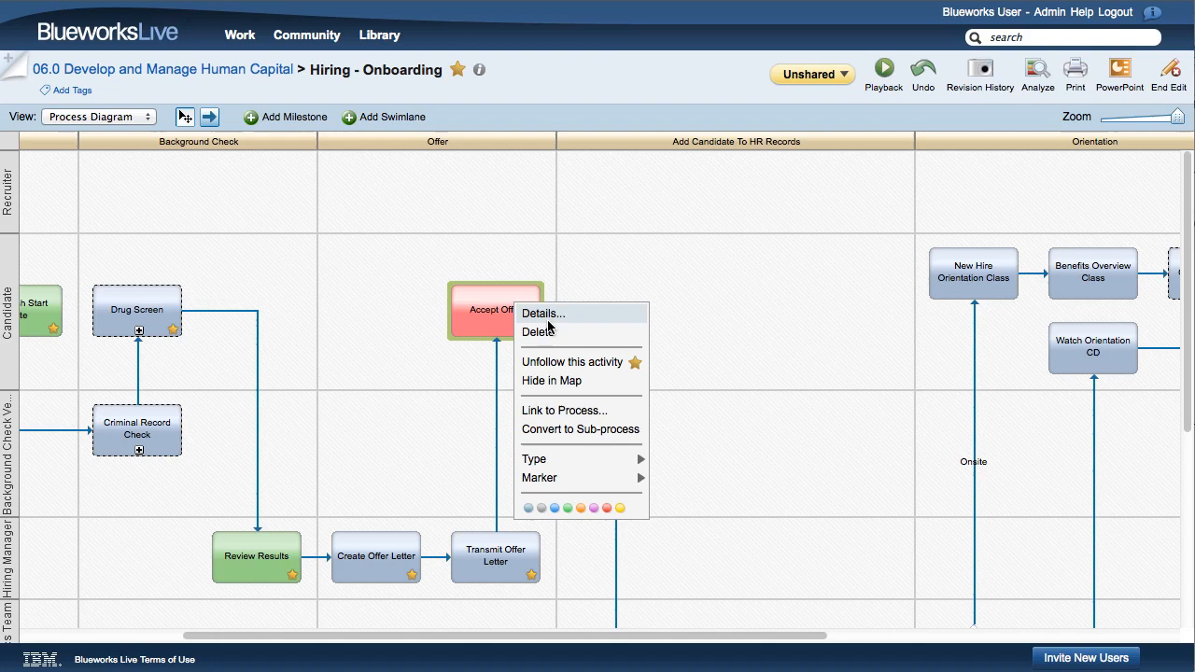
{"action": "left_click", "coordinate": [542, 312]}
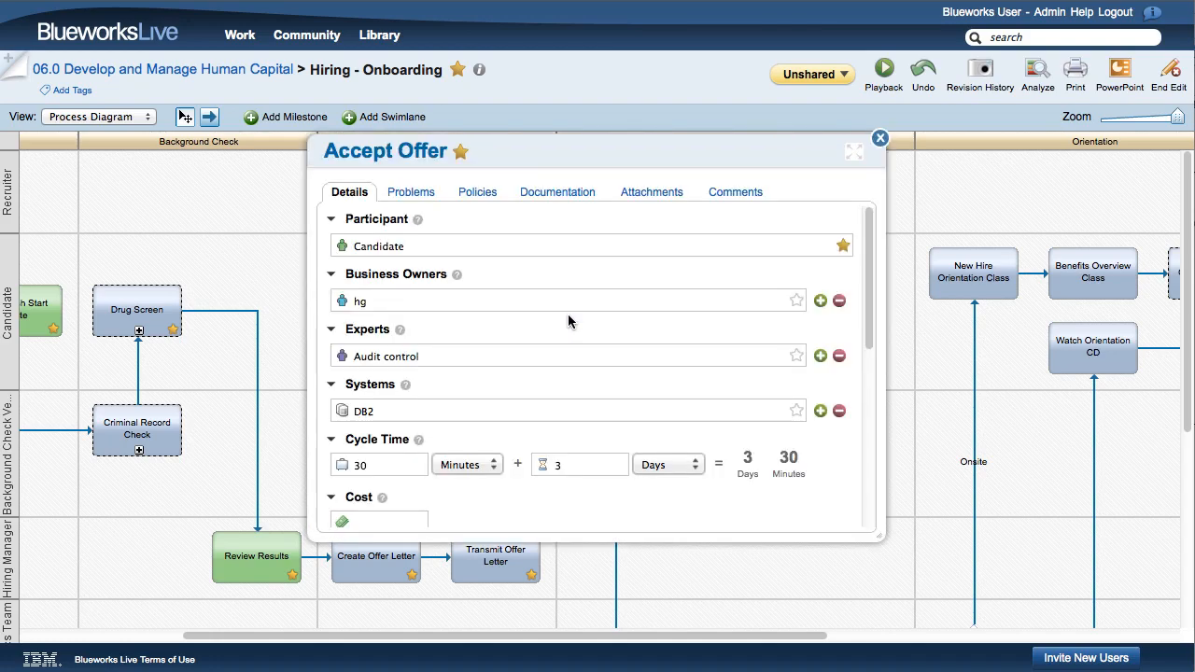
{"action": "left_click", "coordinate": [1038, 74]}
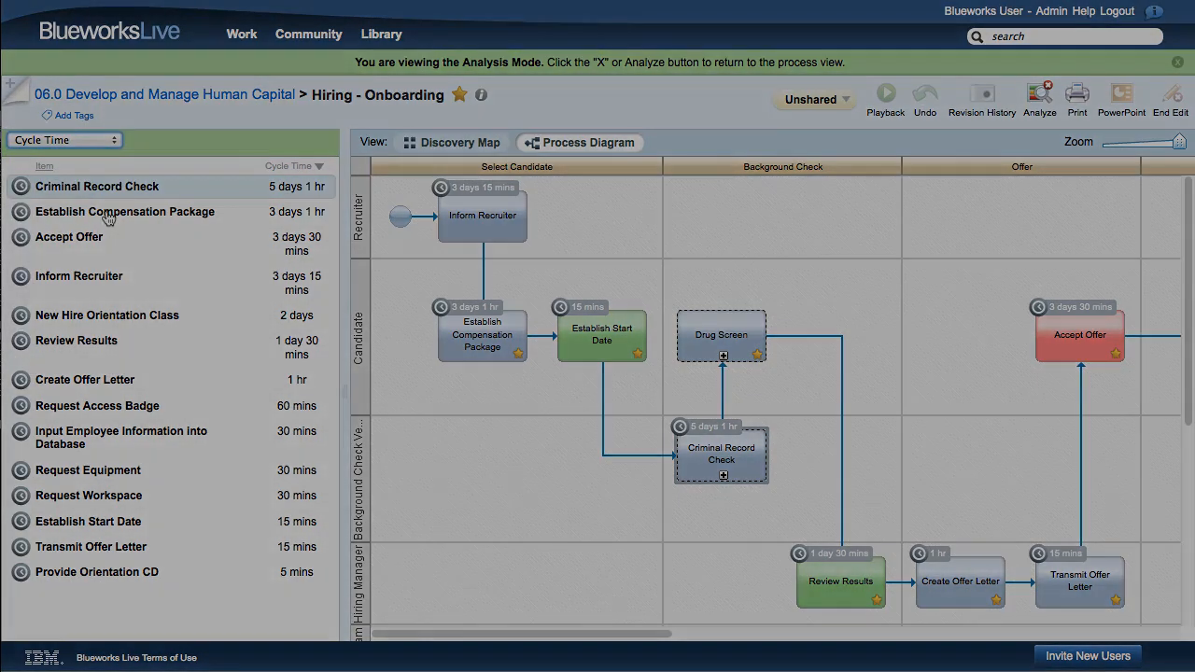
Step: Rank the activities by Work Time and reopen the measure list for another choice
{"action": "left_click", "coordinate": [63, 139]}
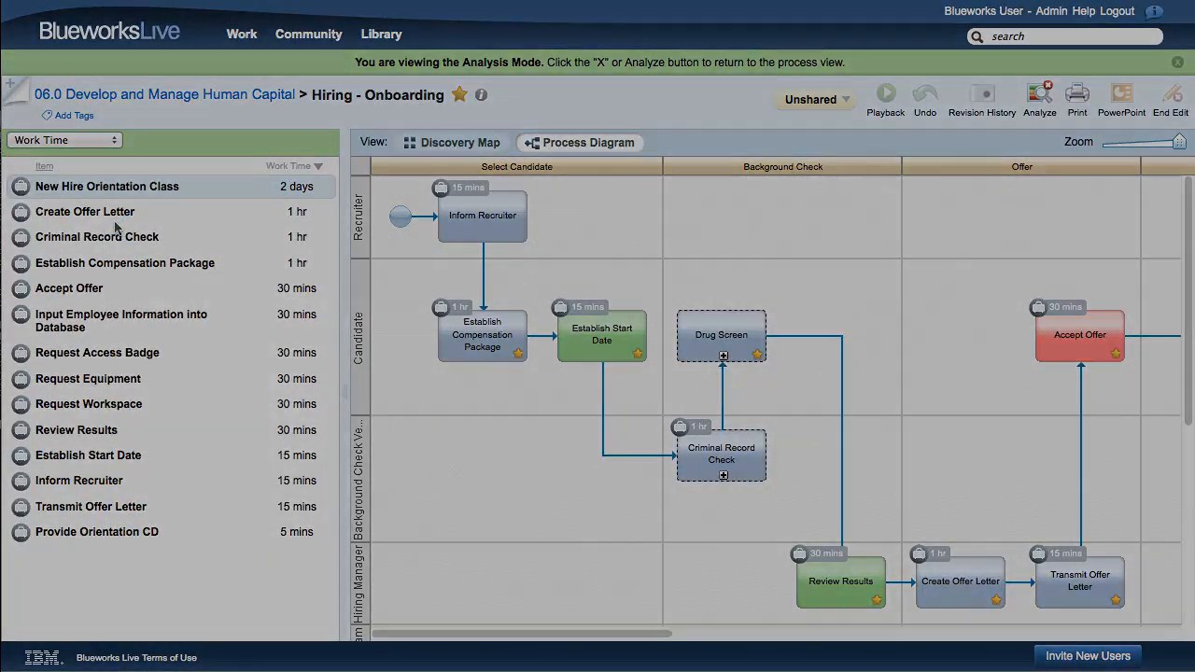
{"action": "left_click", "coordinate": [64, 140]}
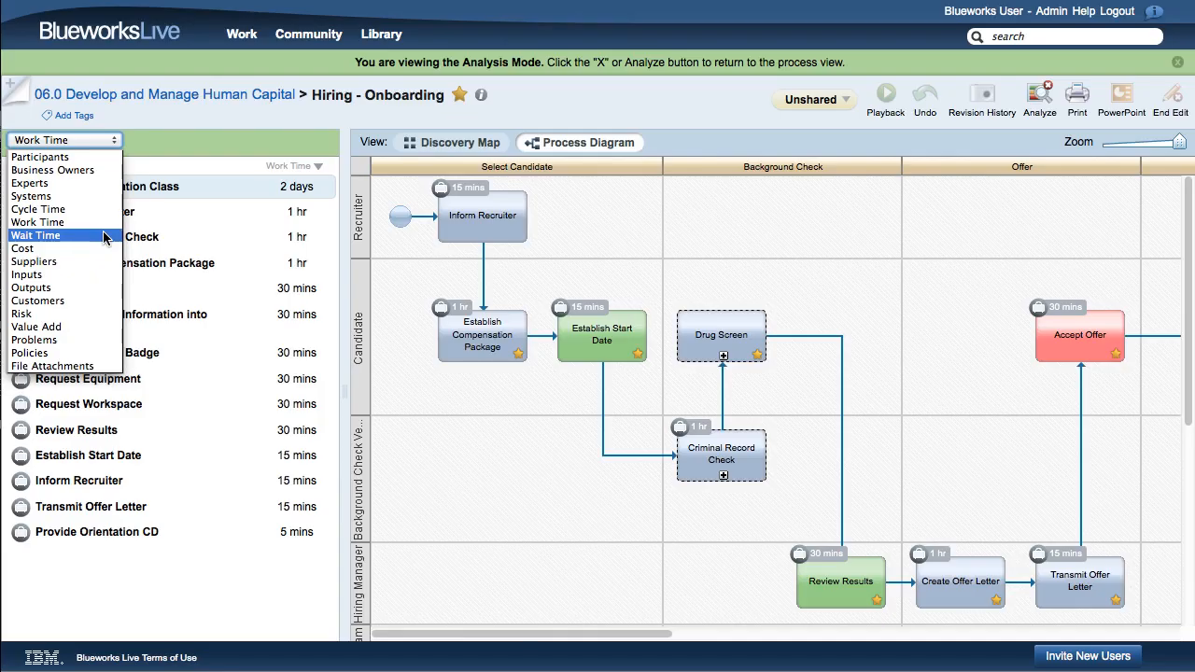